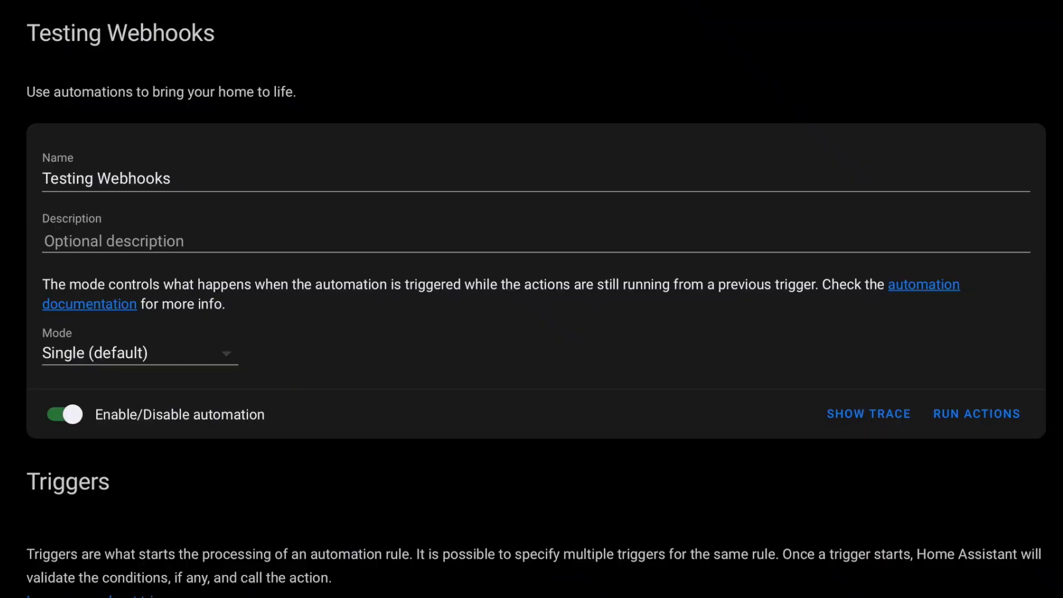
Go to the Helpers list in Settings and start a new helper.
scroll(down, 3)
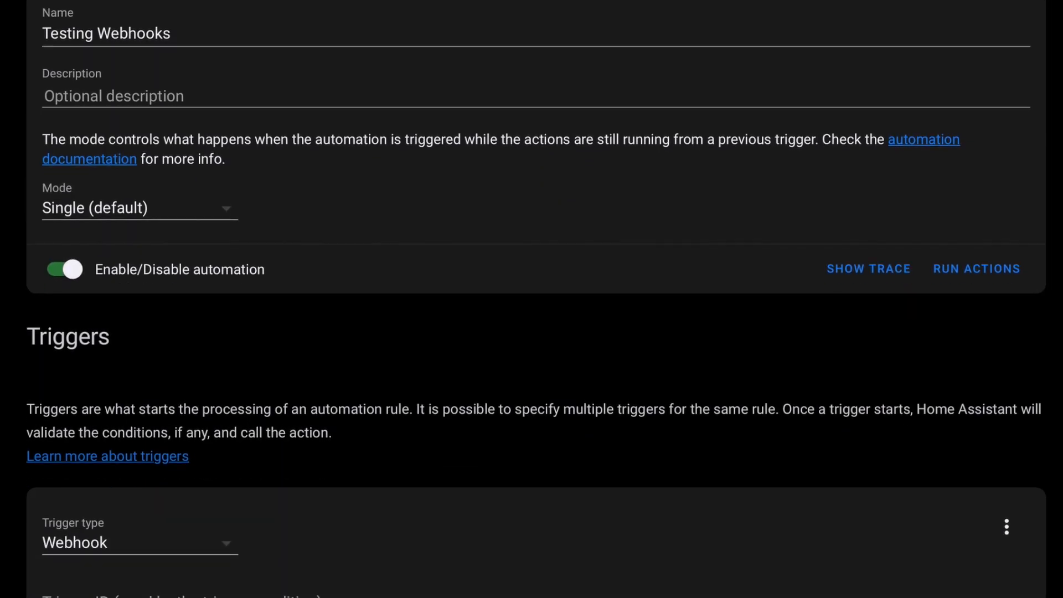
scroll(down, 3)
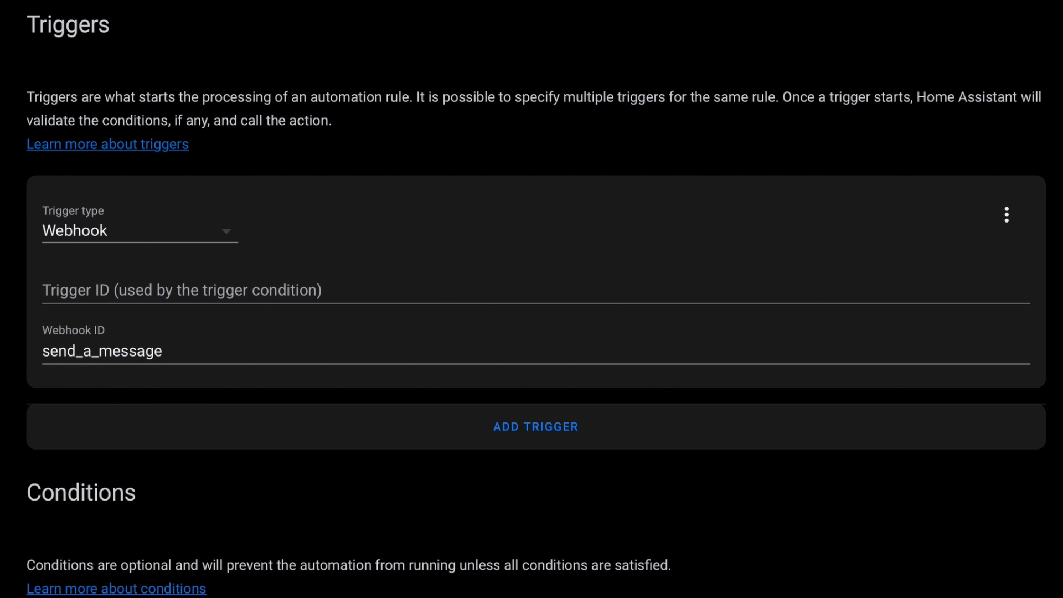
scroll(down, 3)
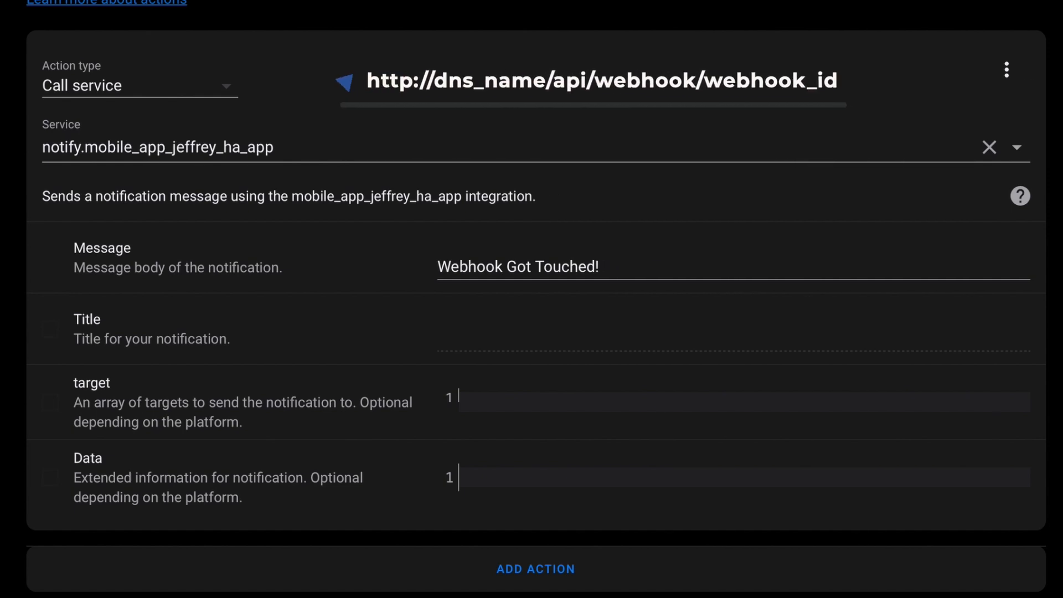
click(345, 81)
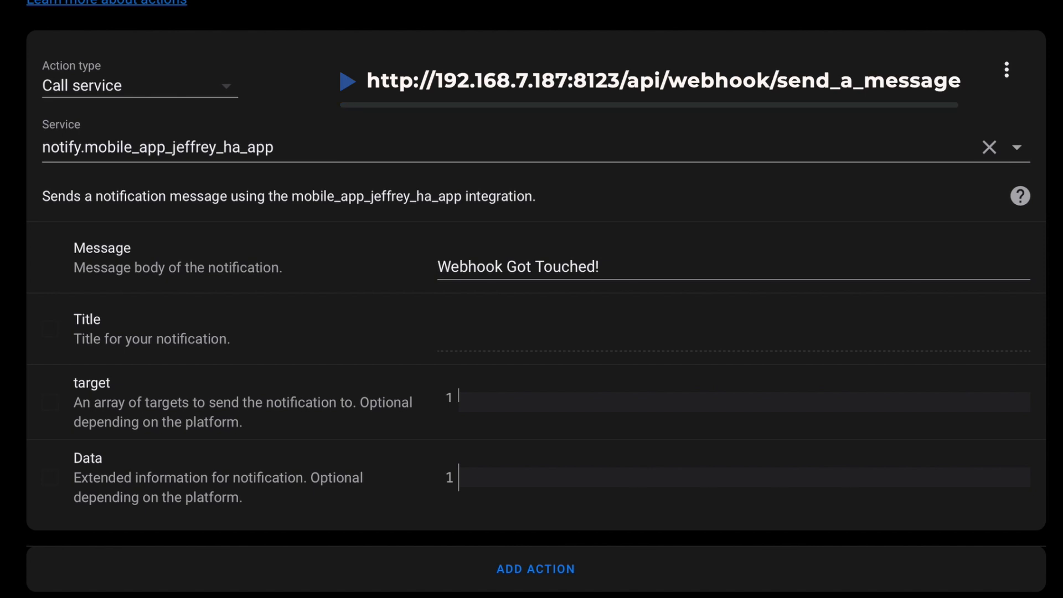
click(346, 81)
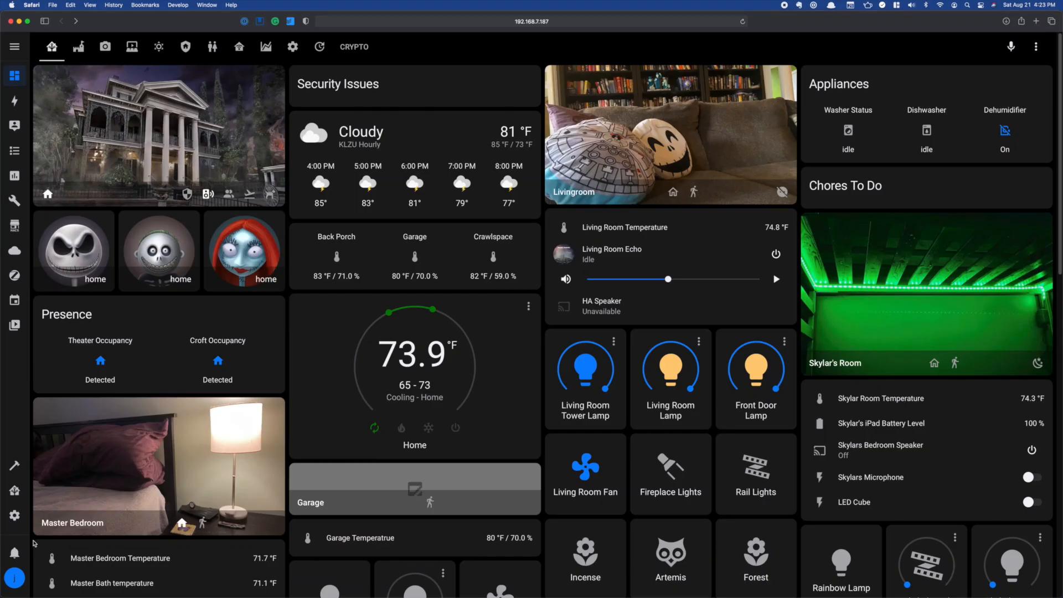
click(14, 515)
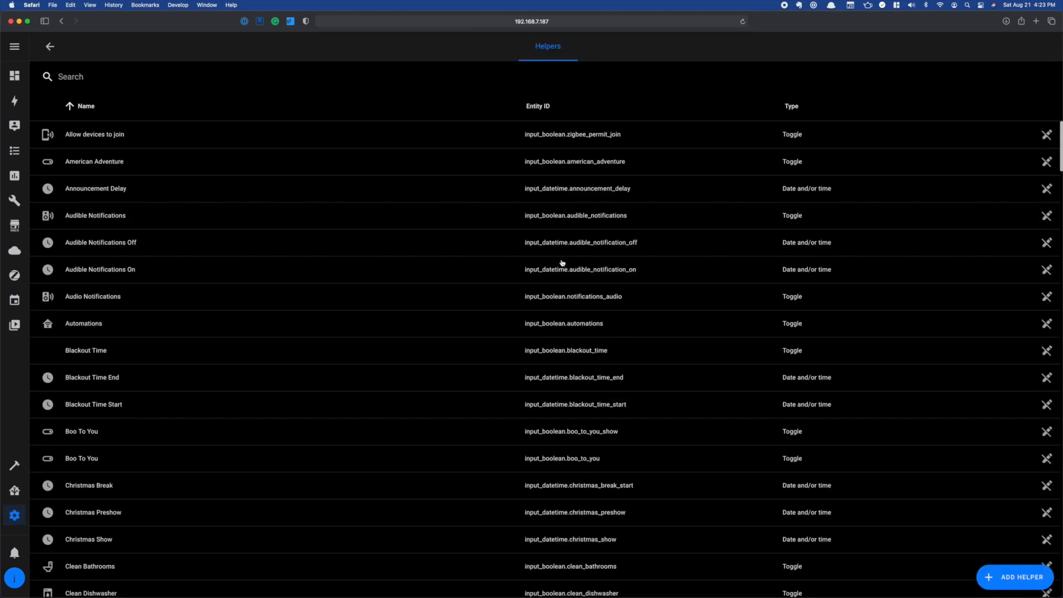
click(1016, 577)
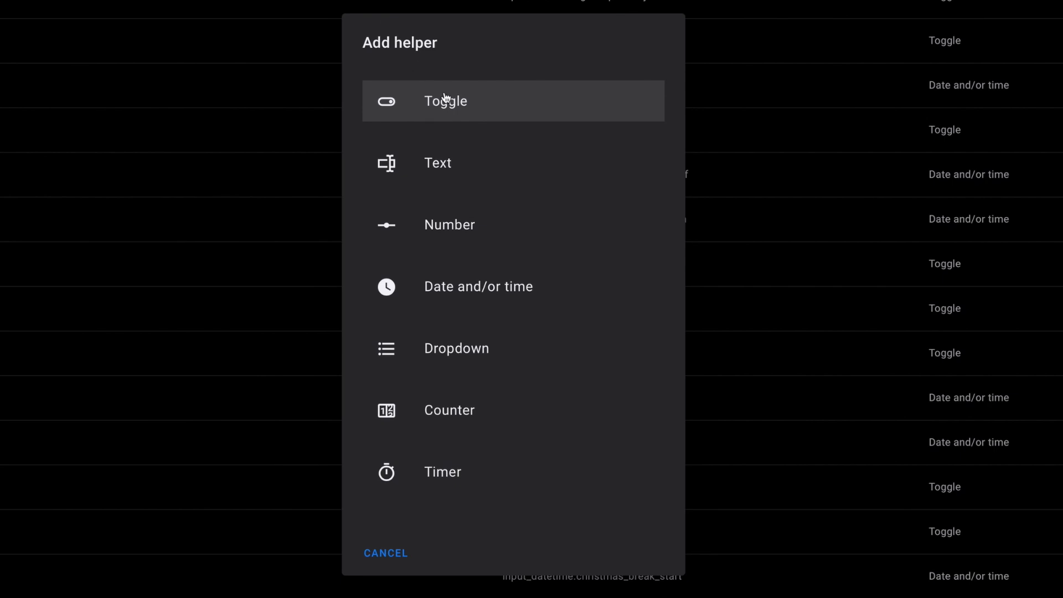
mouse_move(489, 212)
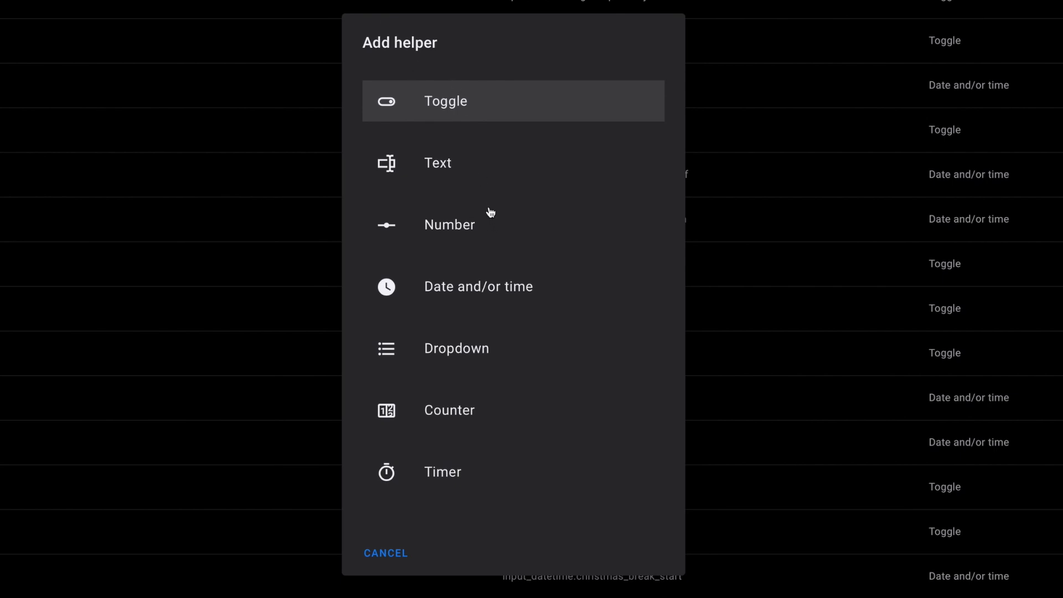
mouse_move(463, 272)
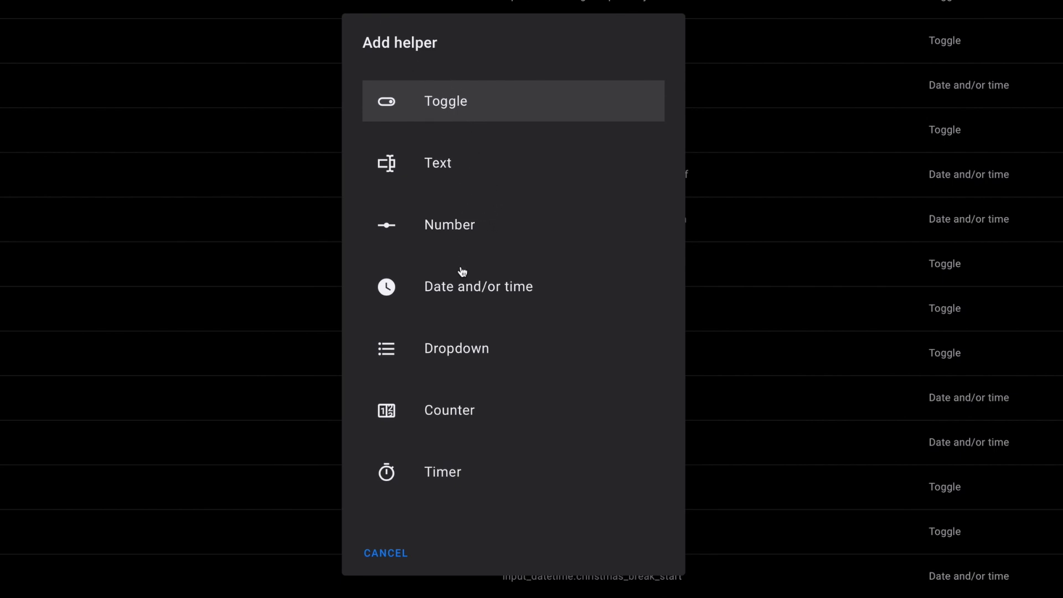
Create a Date and time helper named 'remote system heartbeat' storing both date and time.
click(479, 286)
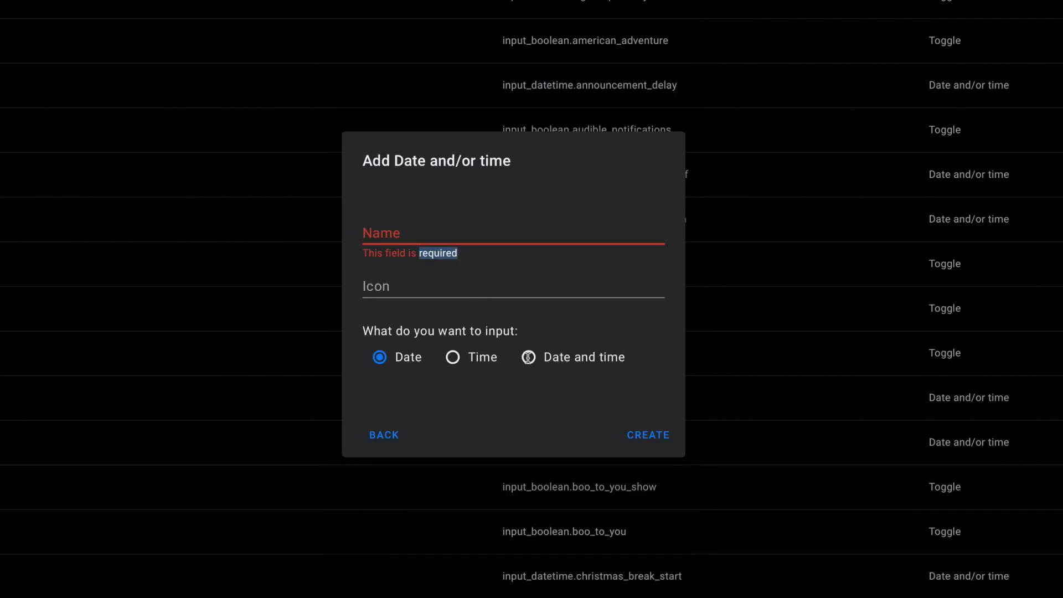
click(528, 356)
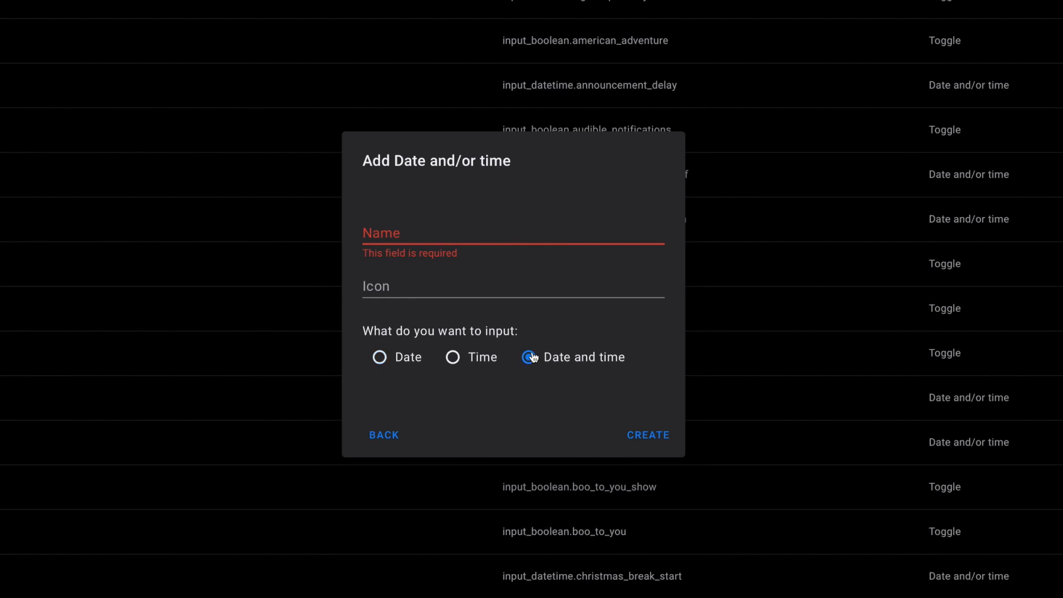
text(remote system heartbeat)
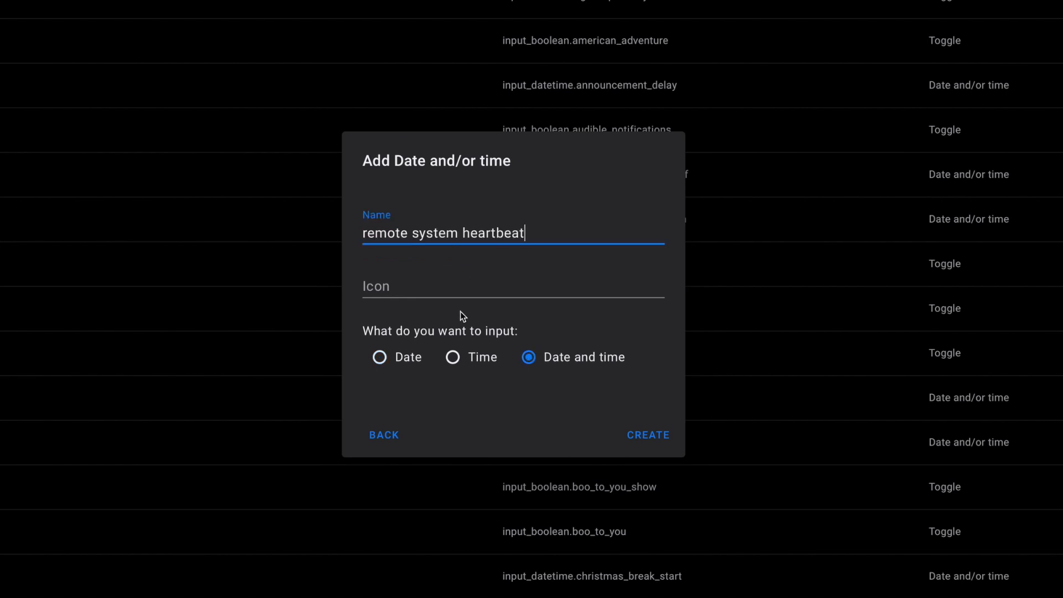
mouse_move(663, 446)
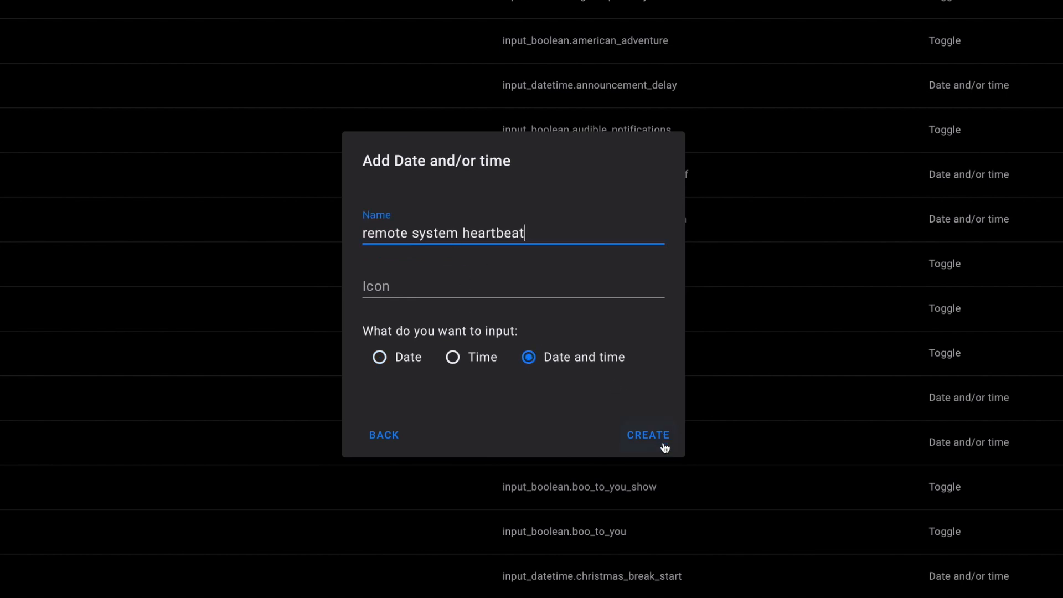
click(646, 434)
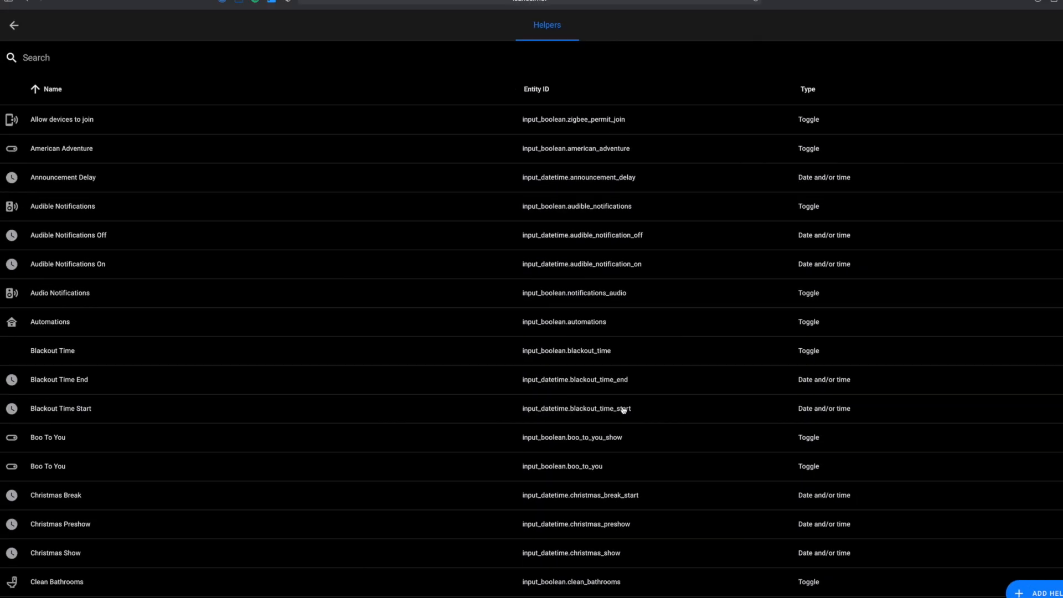
Start a Dropdown helper named 'remote system status'.
click(1042, 591)
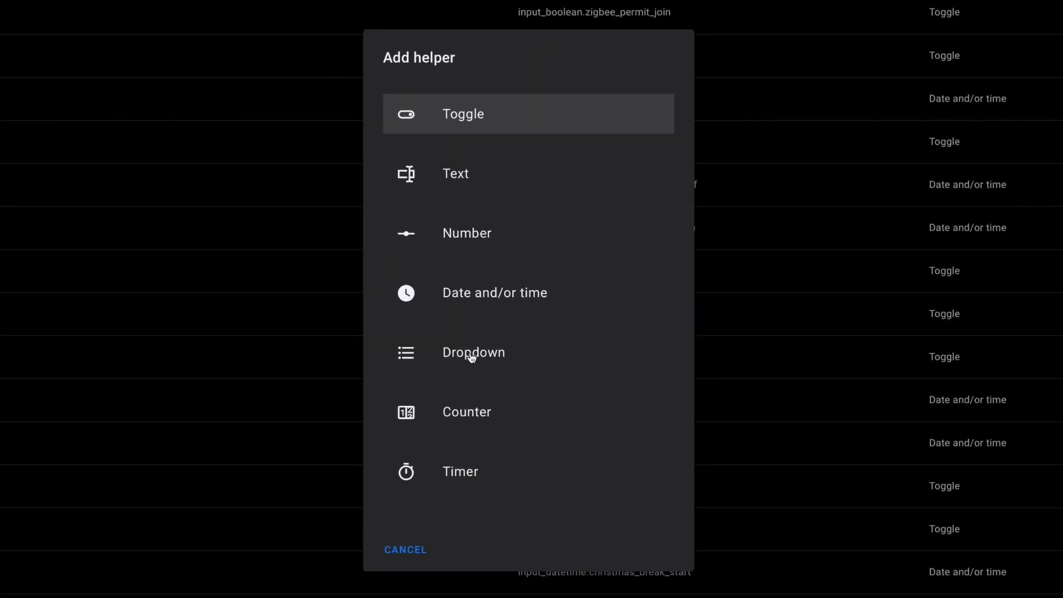
click(472, 352)
text(remote system s)
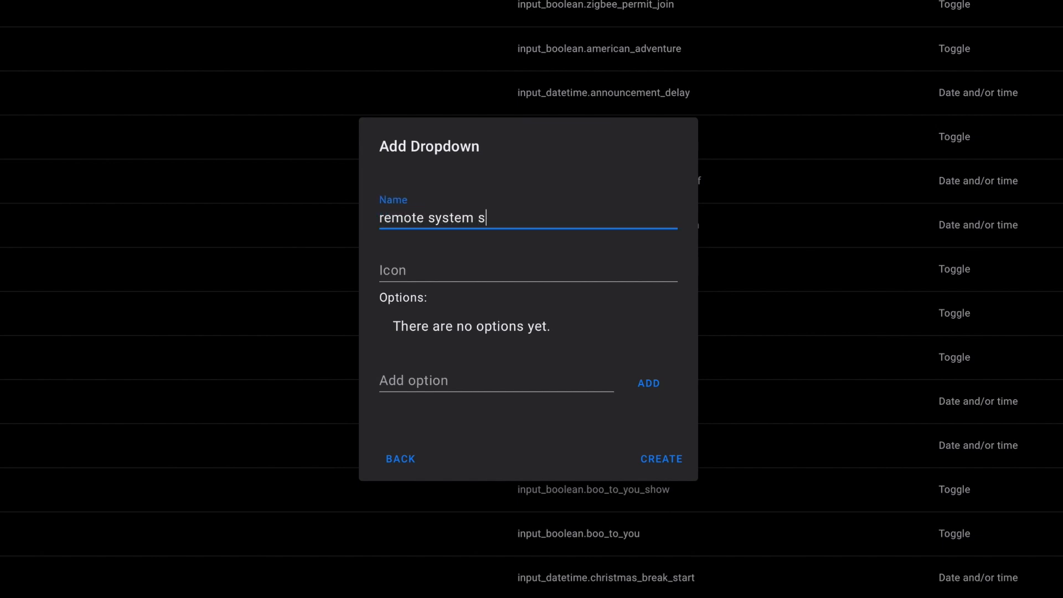
text(tatus)
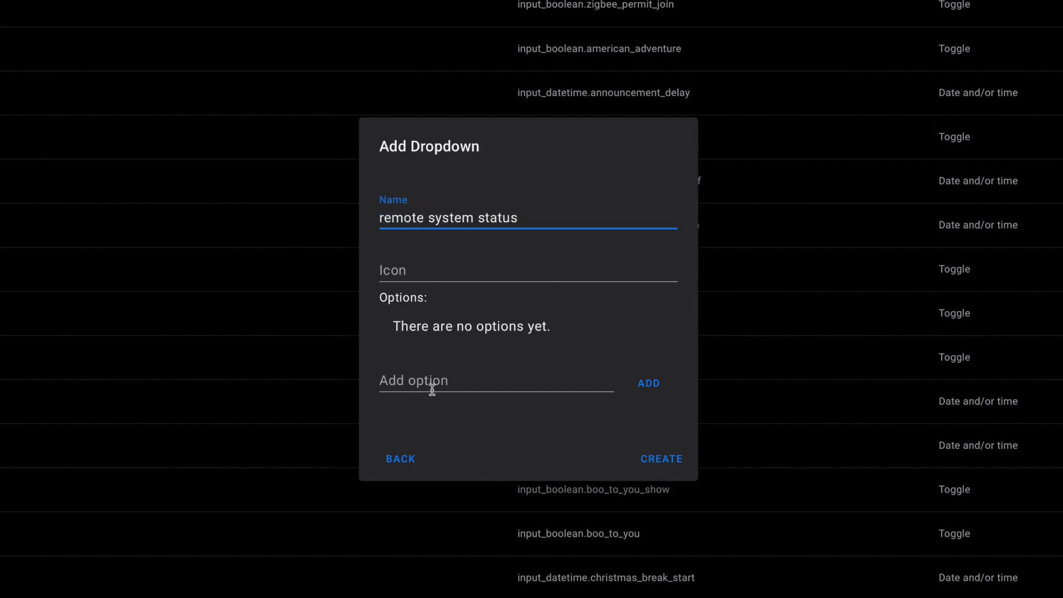
Add the options 'alive' and 'unknown' to the dropdown's list.
text(alive)
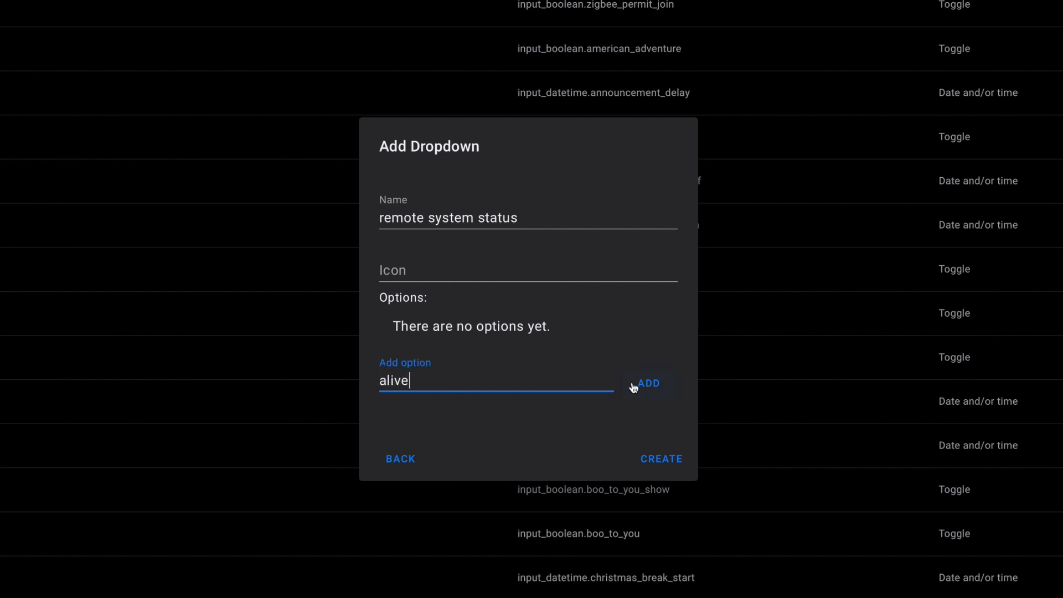
click(648, 383)
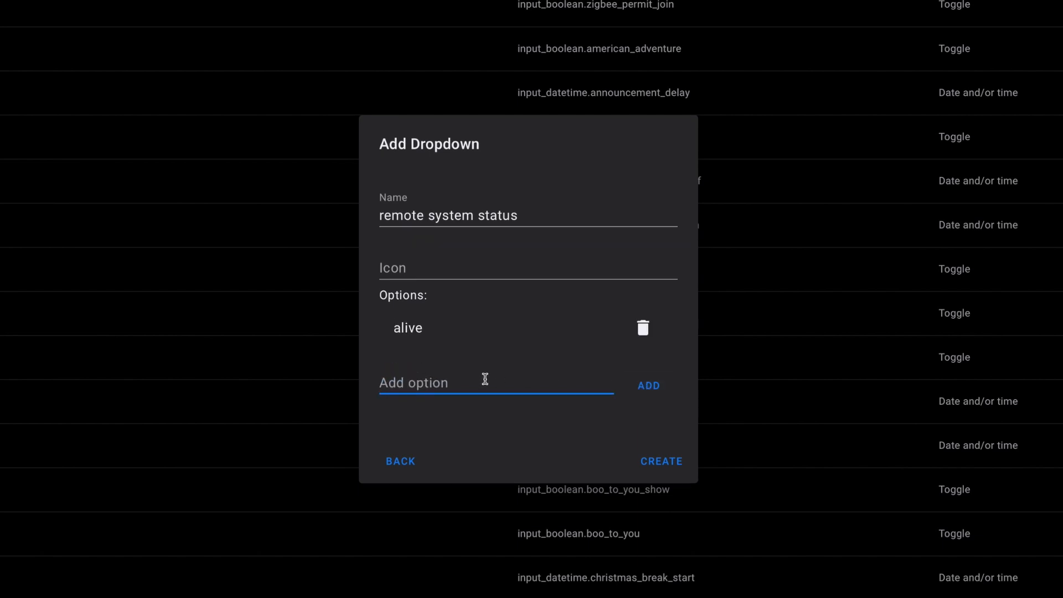
text(unkown)
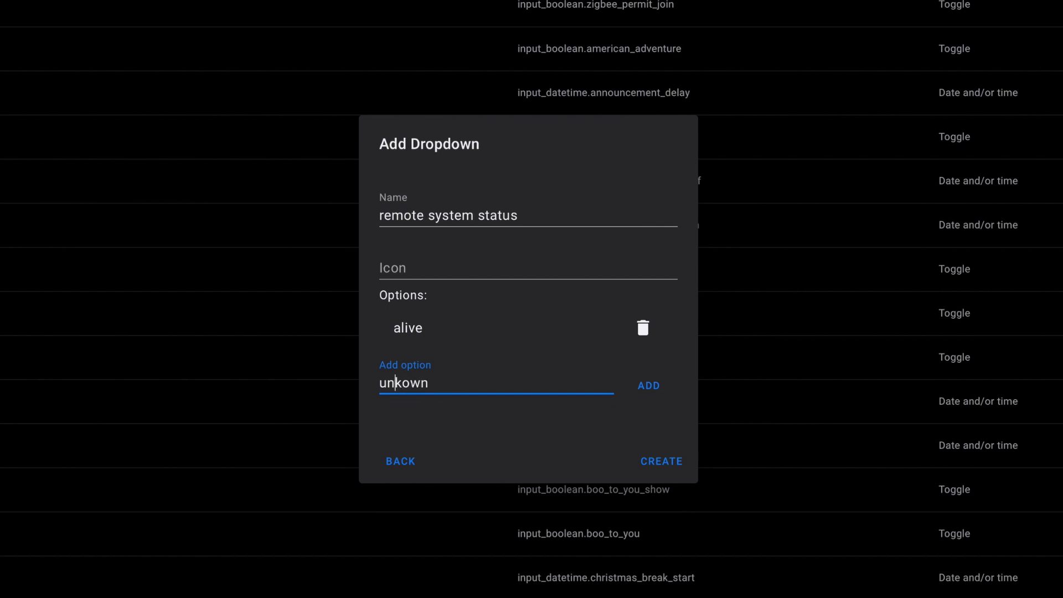
click(648, 385)
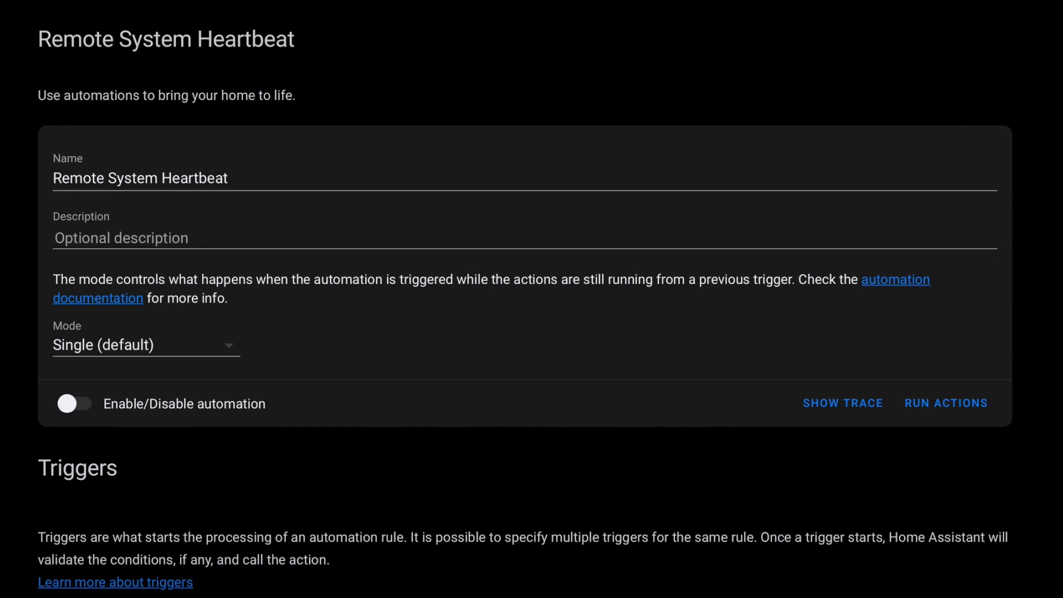
scroll(down, 3)
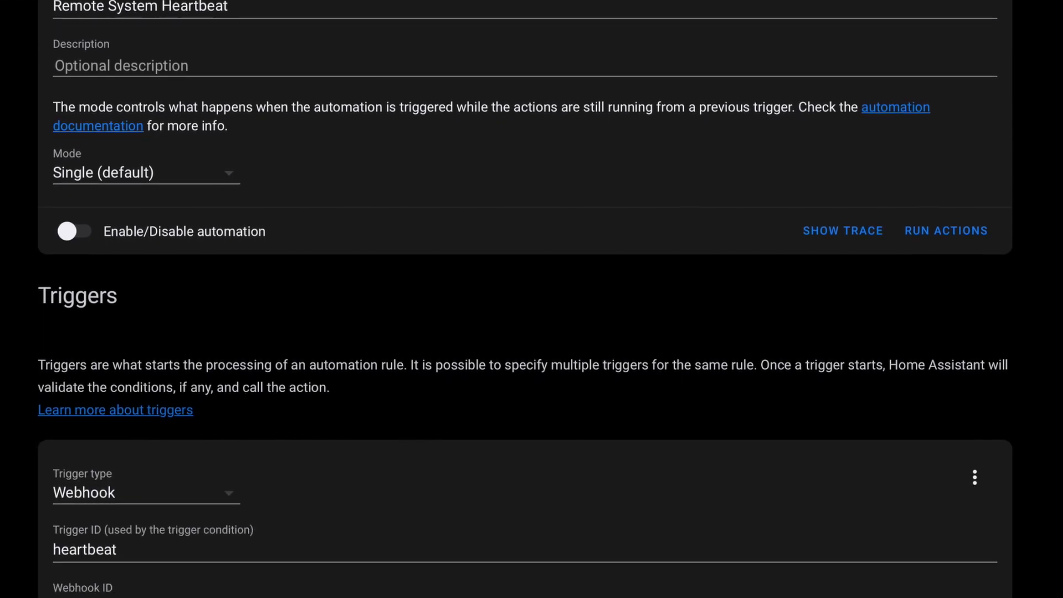
scroll(down, 3)
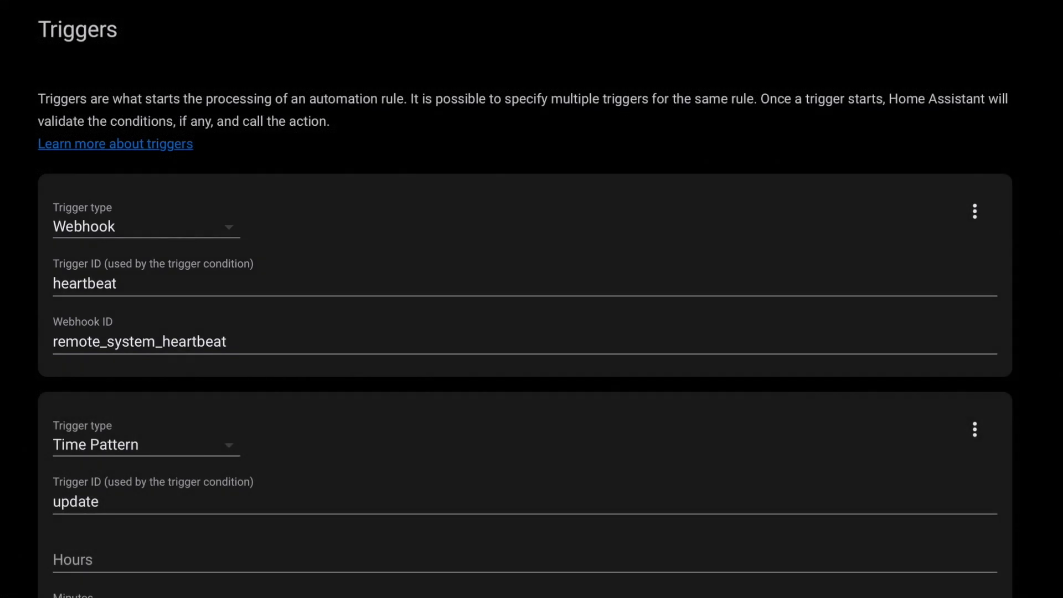
scroll(down, 3)
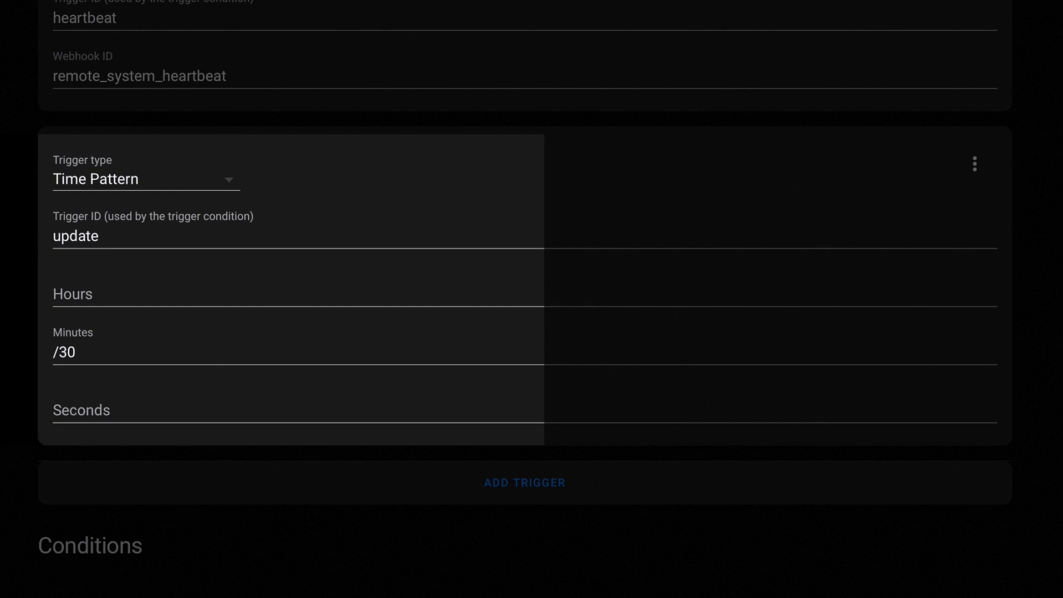
scroll(down, 3)
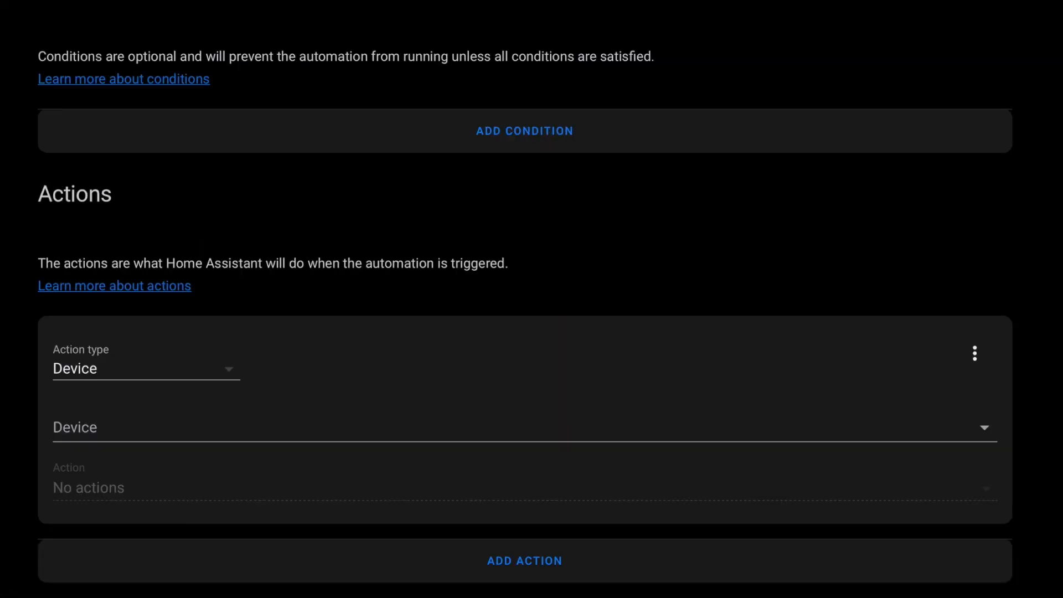
Make the action a Choose block whose Option 1 is conditioned on trigger ID 'heartbeat'.
click(146, 368)
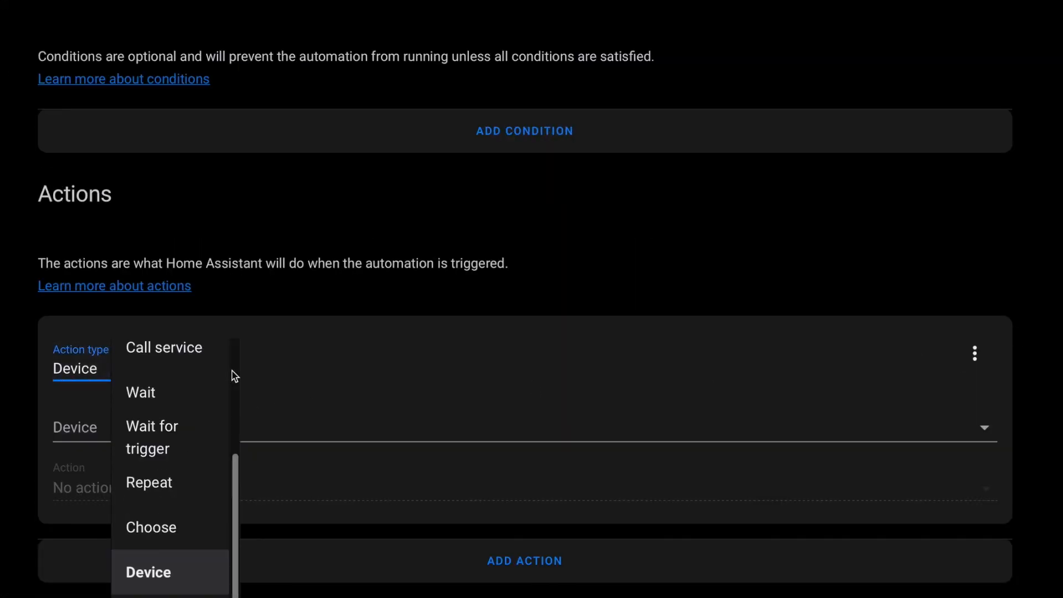
click(151, 527)
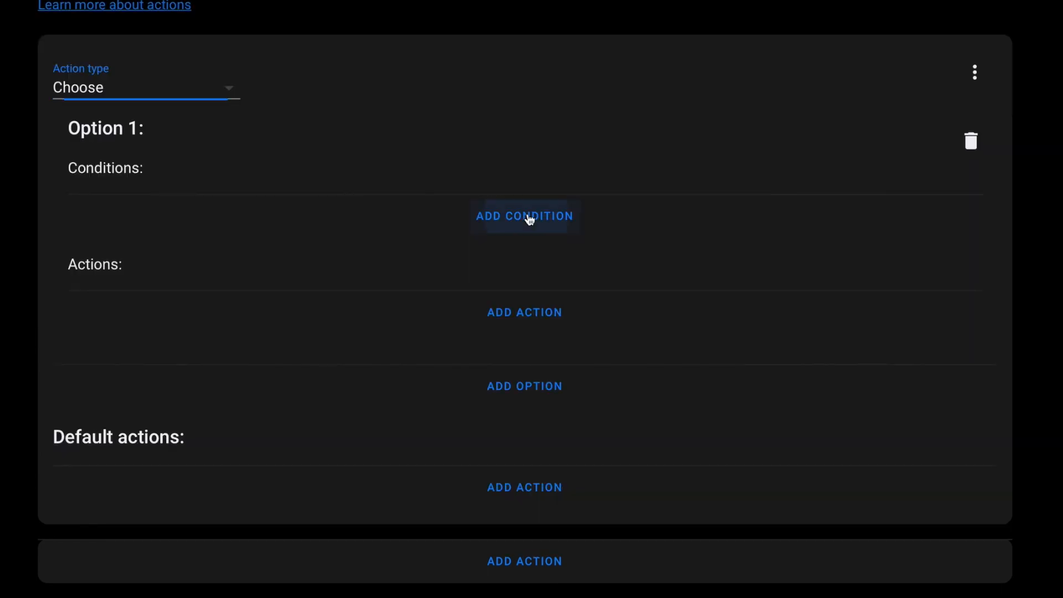
click(524, 215)
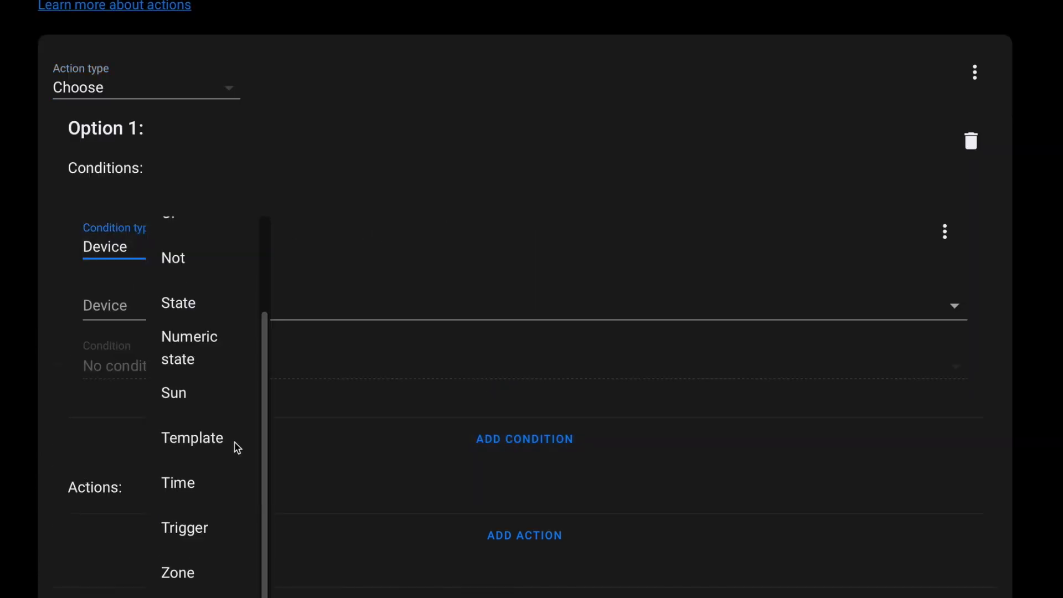
click(184, 527)
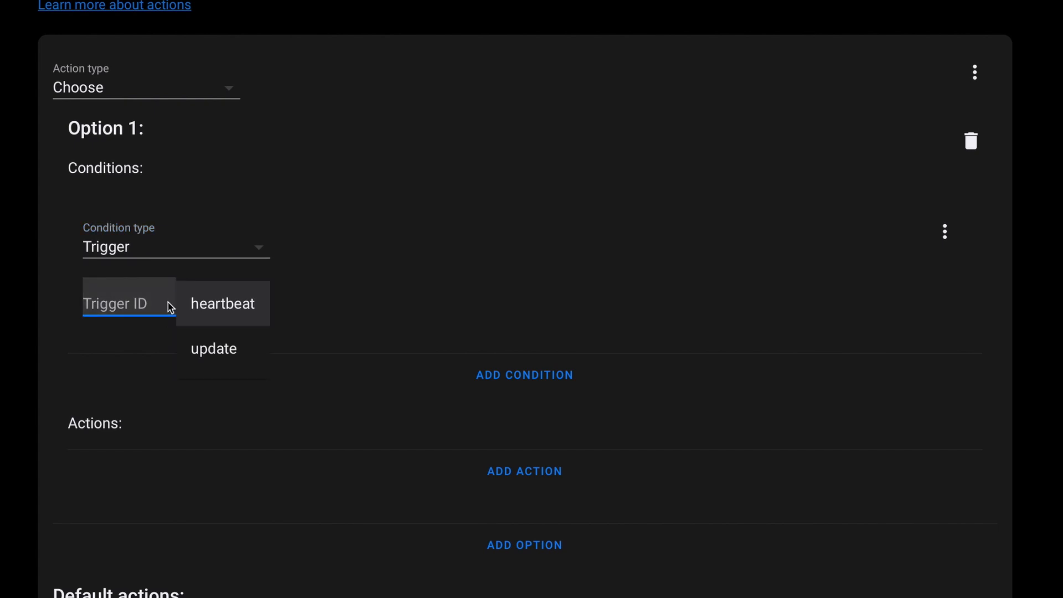
click(222, 303)
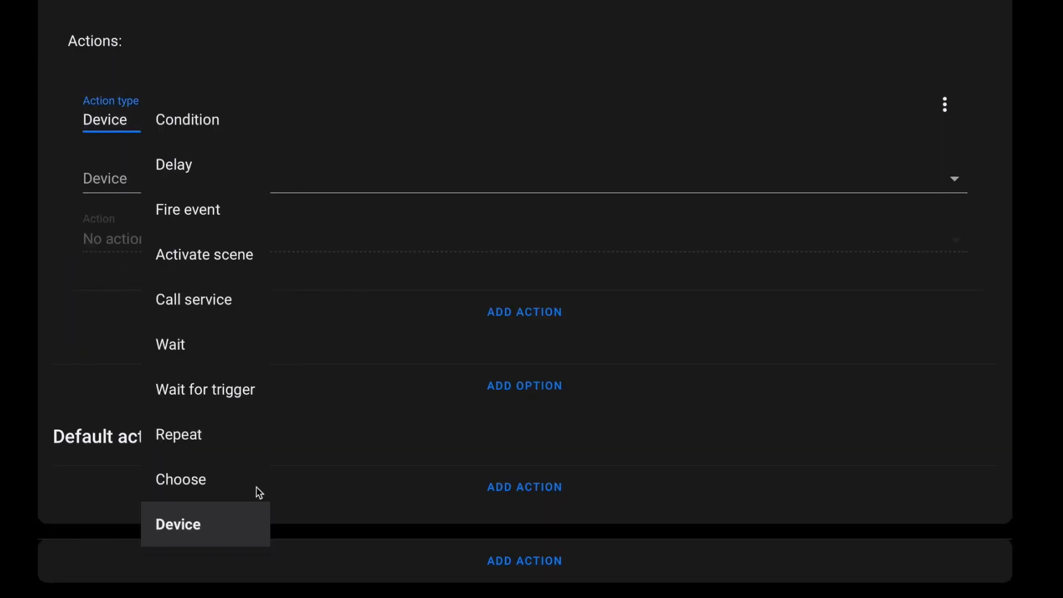
Set Option 1's action to call the input_datetime.set_datetime service.
click(193, 299)
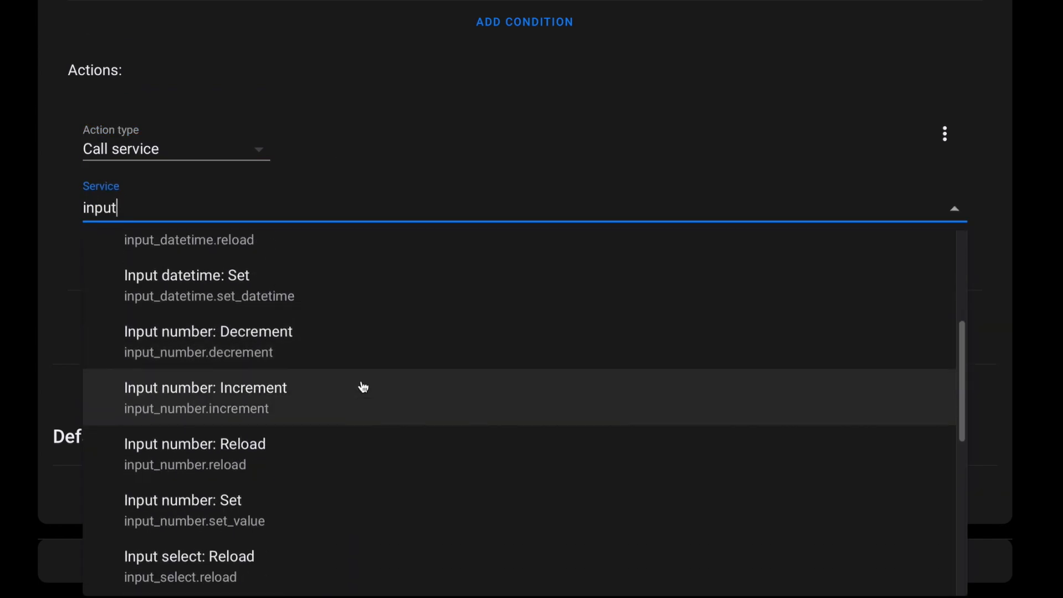
click(186, 275)
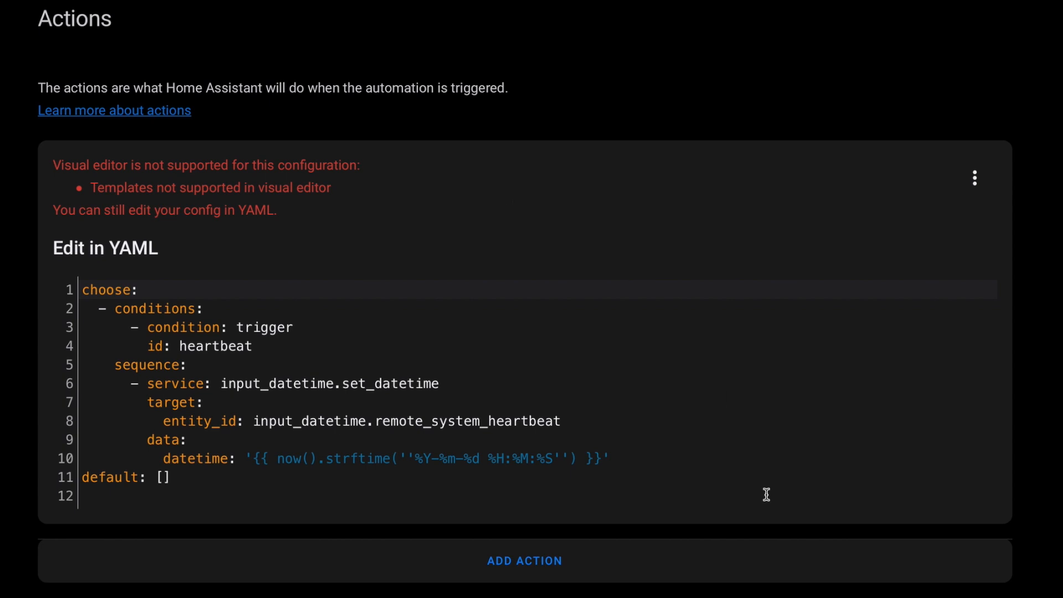
click(703, 463)
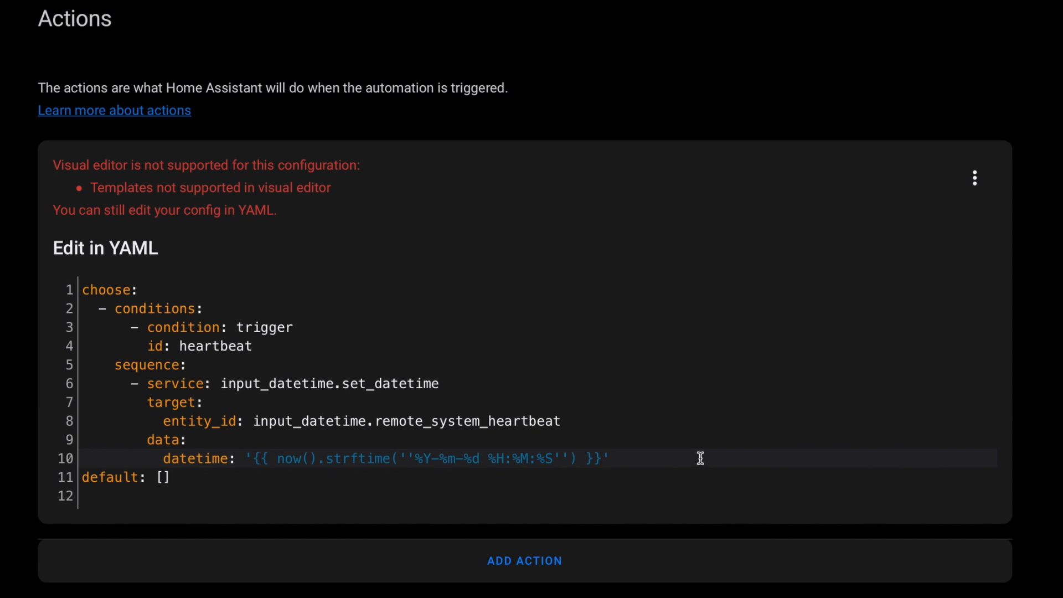
click(608, 458)
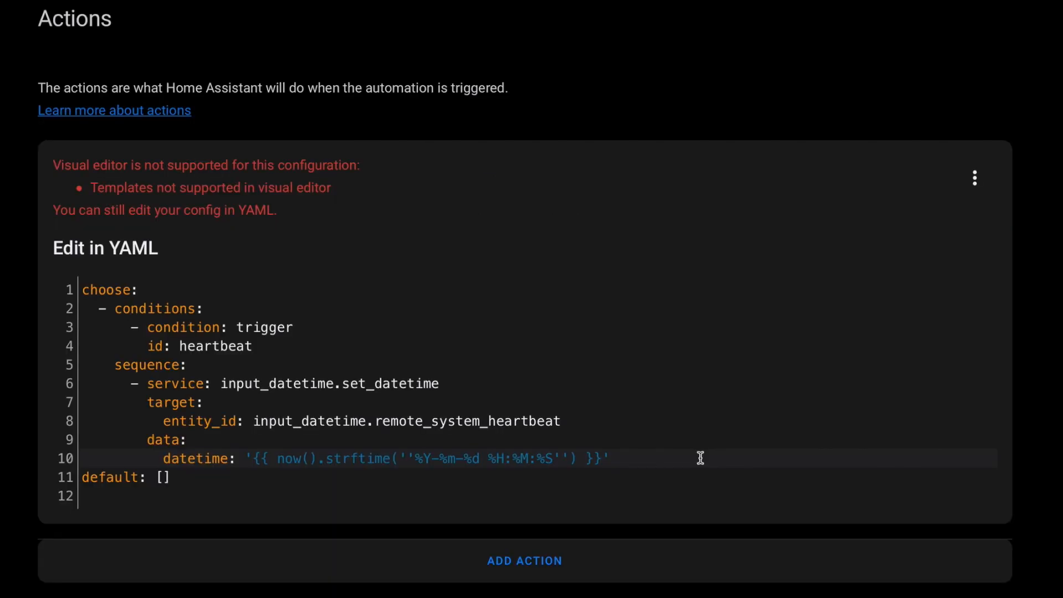
In YAML, add input_select.select_option setting status to alive, plus an 'update' trigger option with a template condition.
click(608, 457)
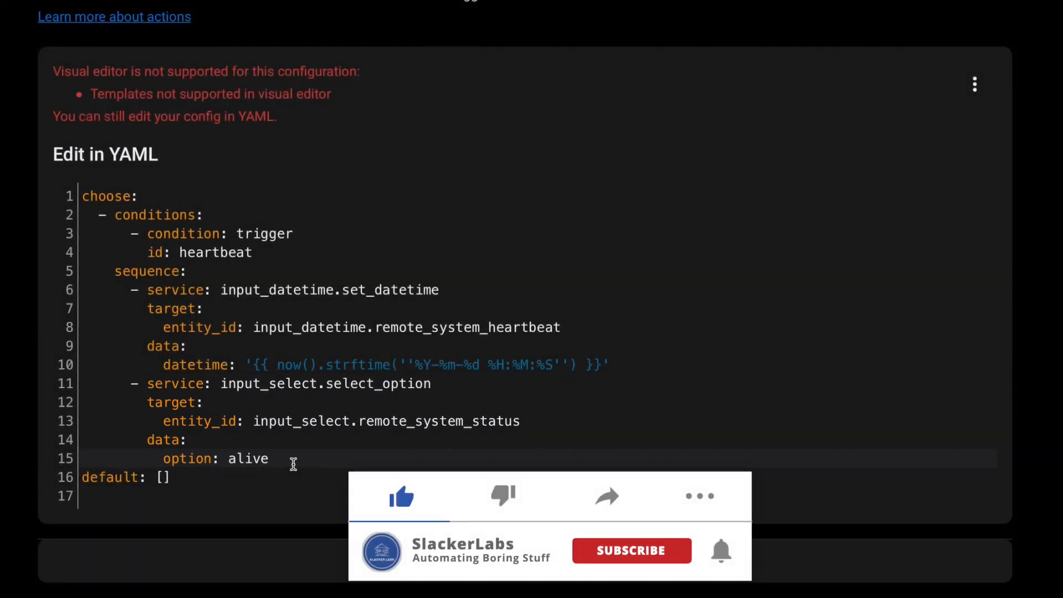
click(630, 550)
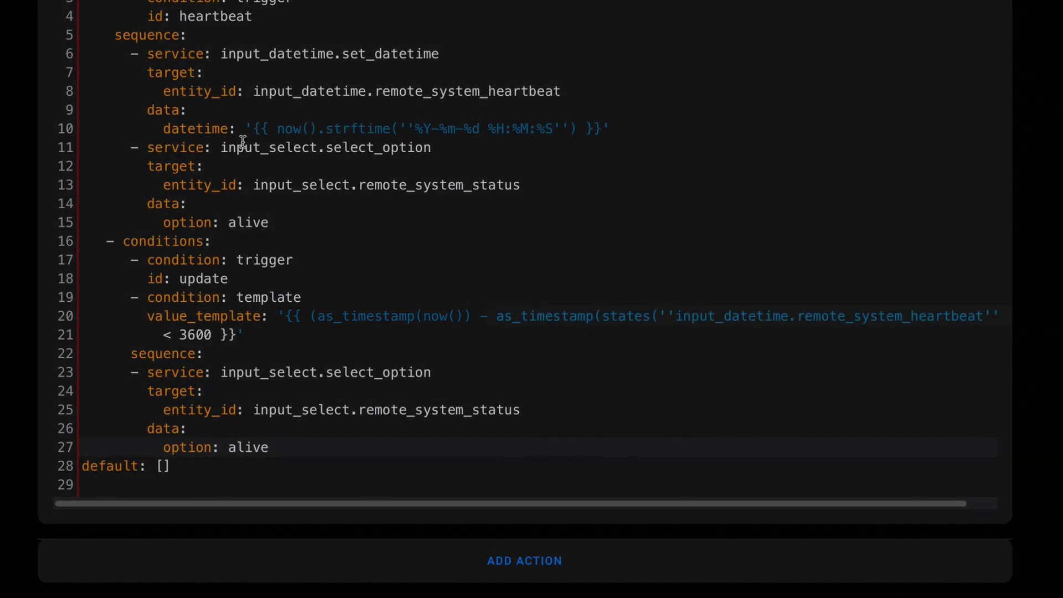
Select the automation name field text to rename it 'Send Heartbeat'.
drag(475, 316, 996, 316)
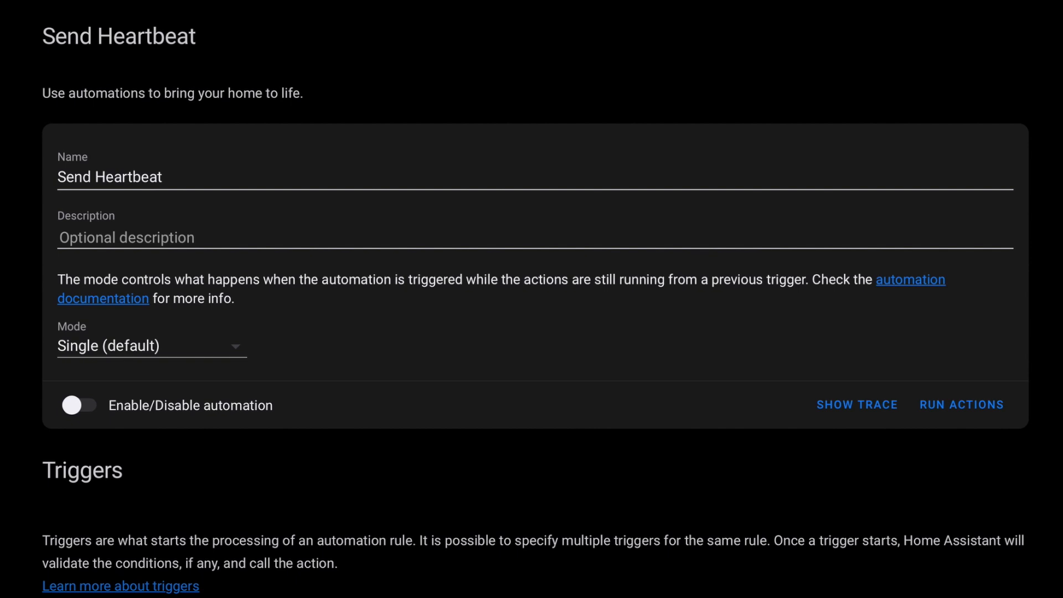
scroll(down, 3)
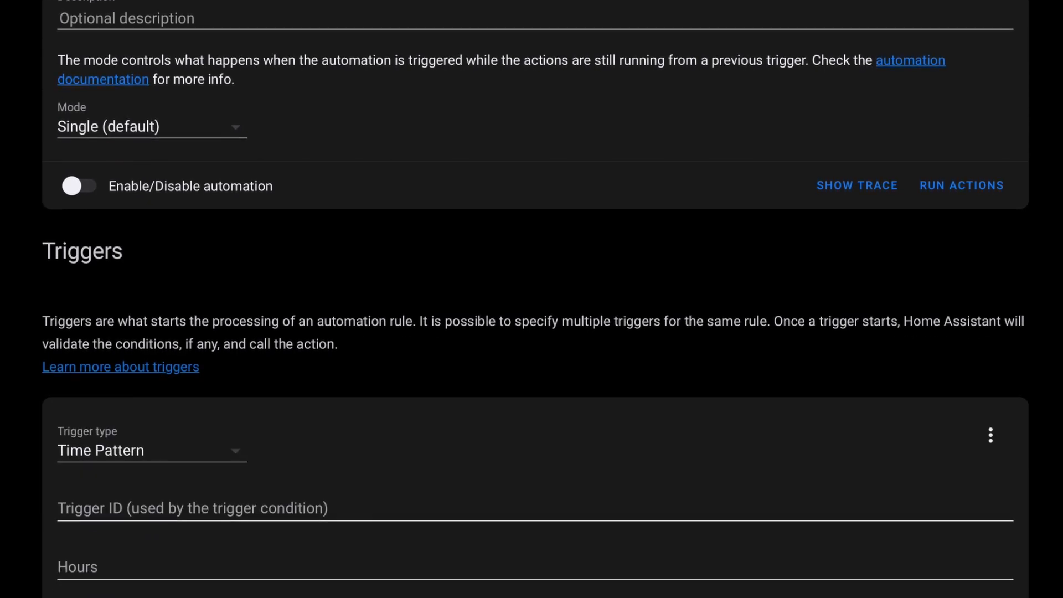
scroll(down, 3)
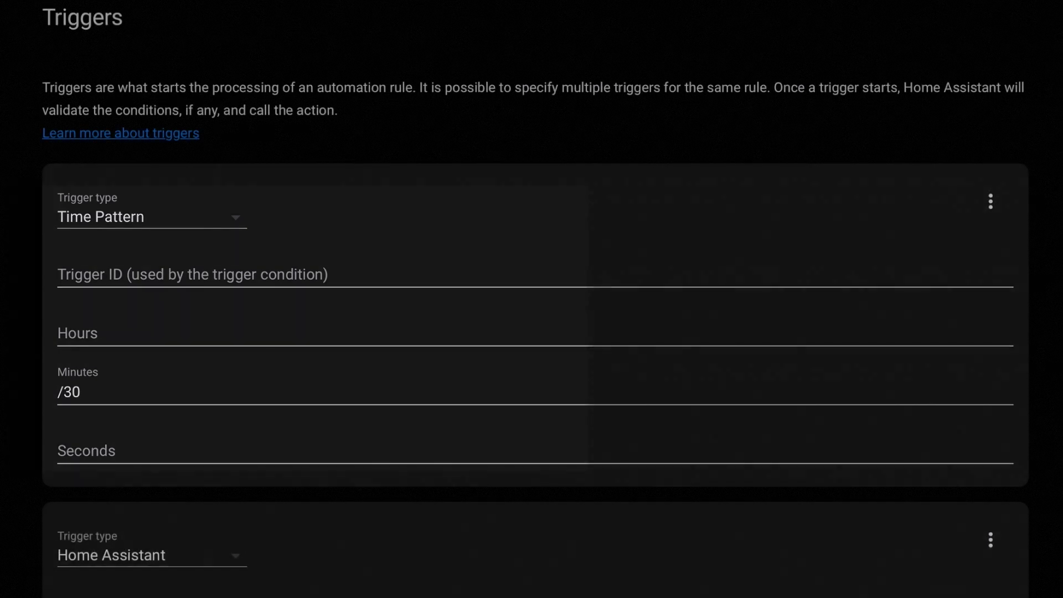
scroll(down, 3)
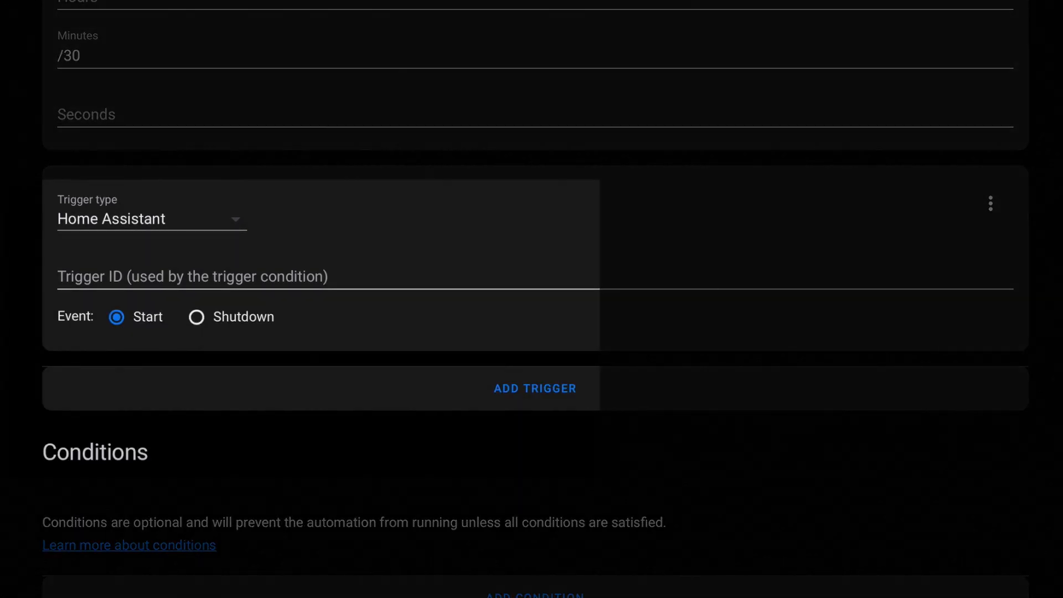
scroll(down, 3)
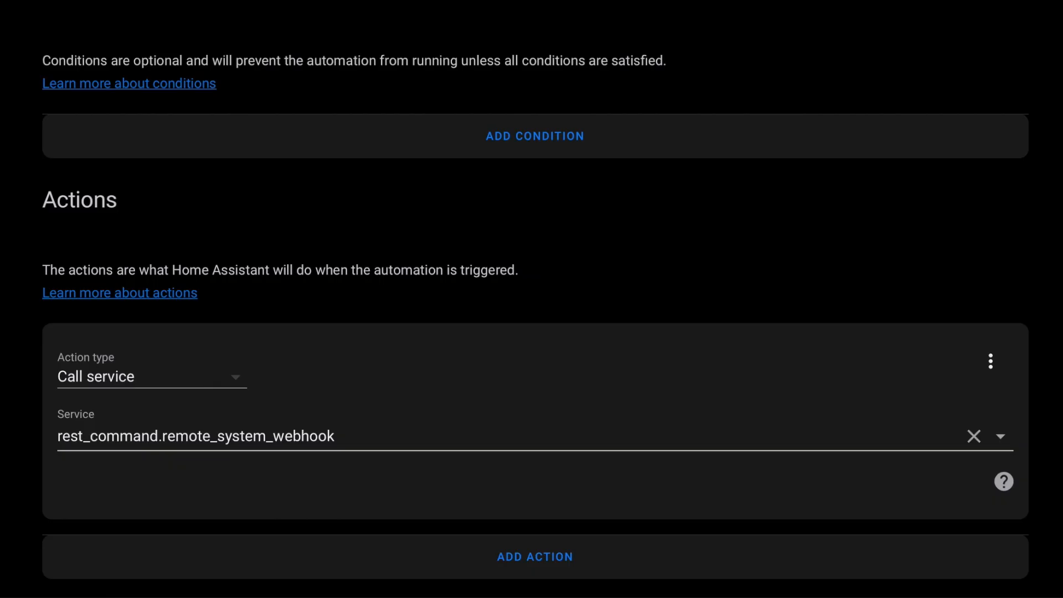